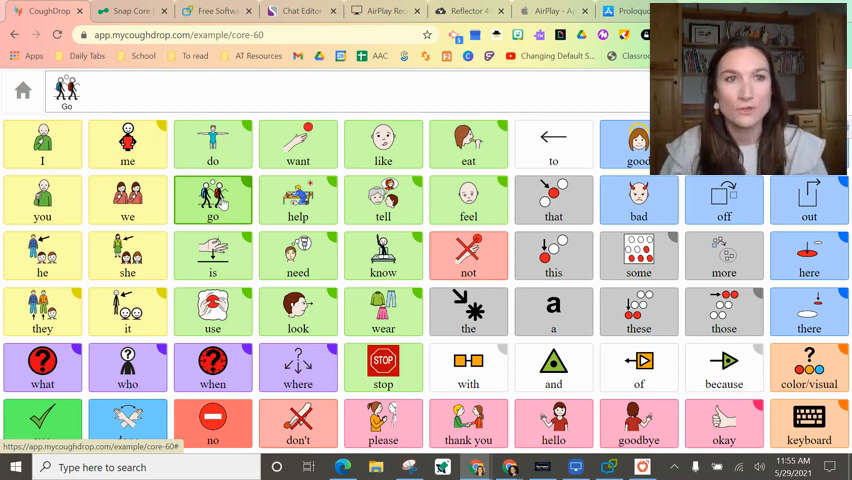
Show the myTobiiDynavox Snap Core First download page with iPad and Windows installers
click(128, 12)
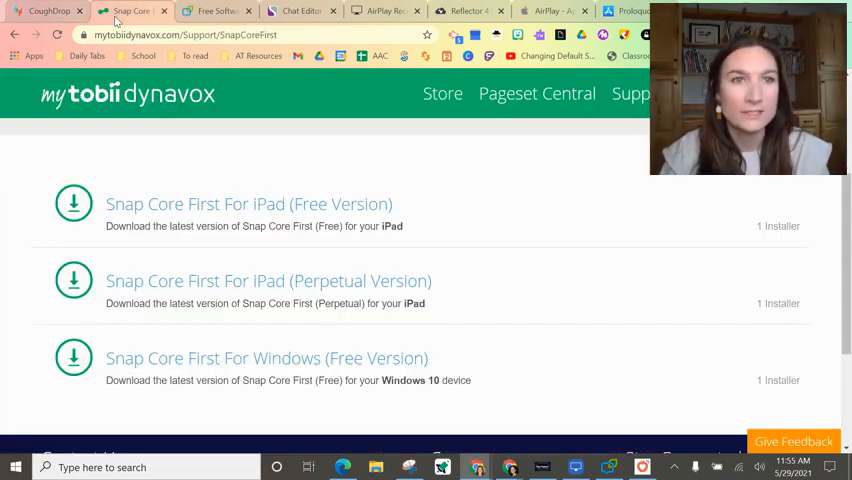
mouse_move(668, 282)
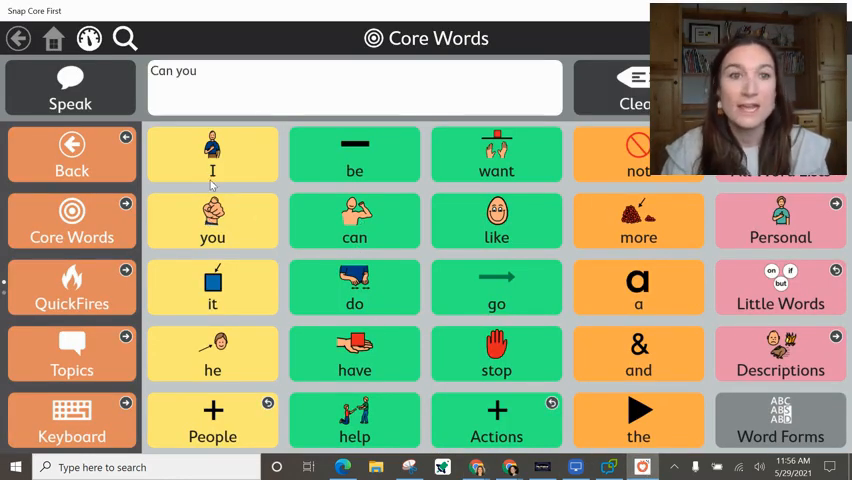
Add 'more' to the message to read 'Can you more', then return to the browser
click(638, 220)
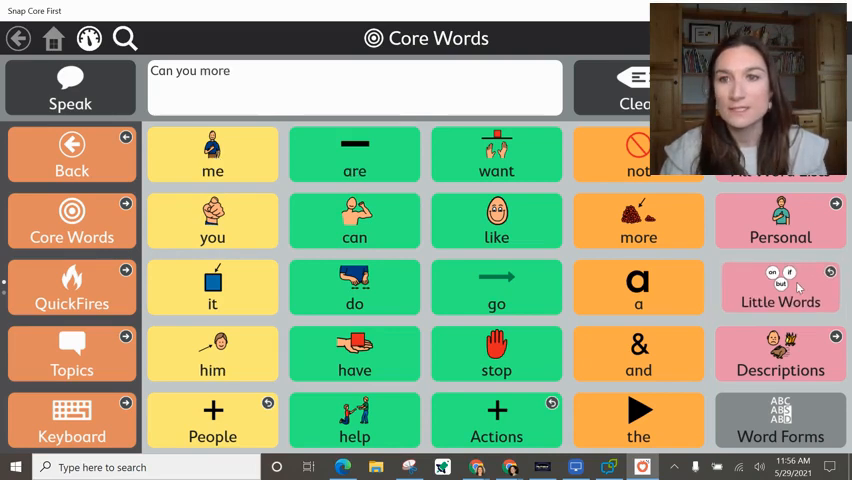
click(780, 288)
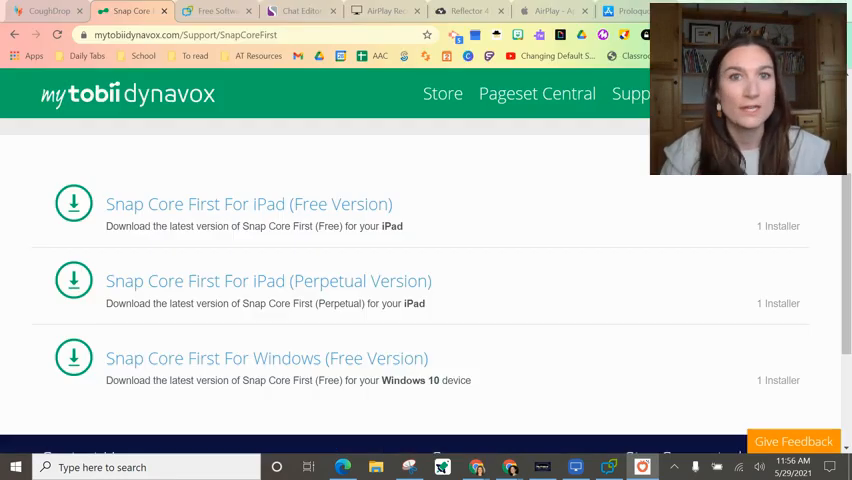
Show PRC's Free Software Download: PASS page
click(210, 12)
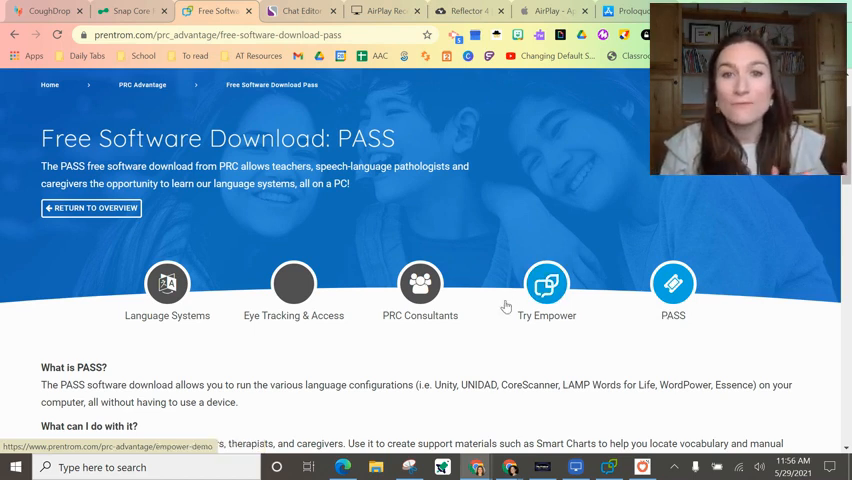
mouse_move(538, 316)
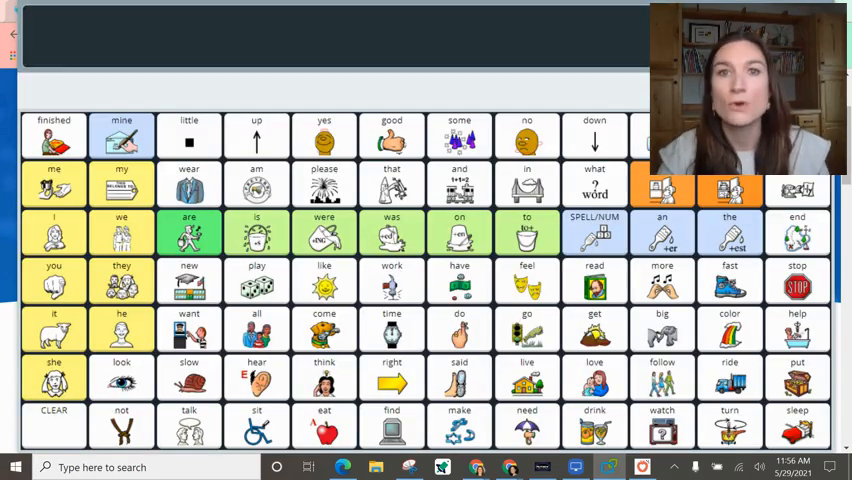
View the Spell/Numbers page, return to the word board with 'show' entered, and bring up PASS
click(594, 232)
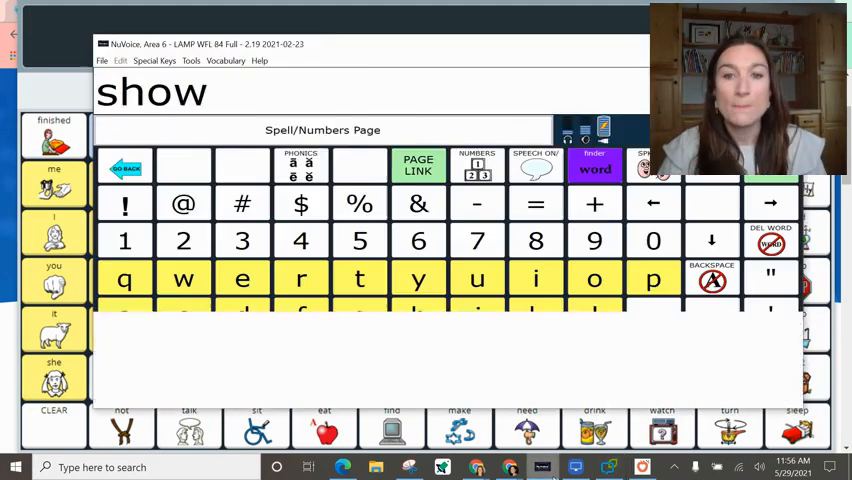
click(124, 168)
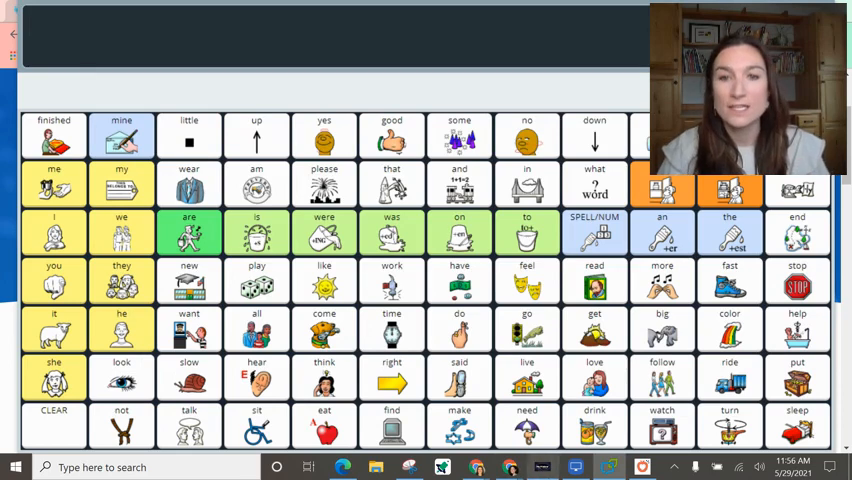
click(594, 216)
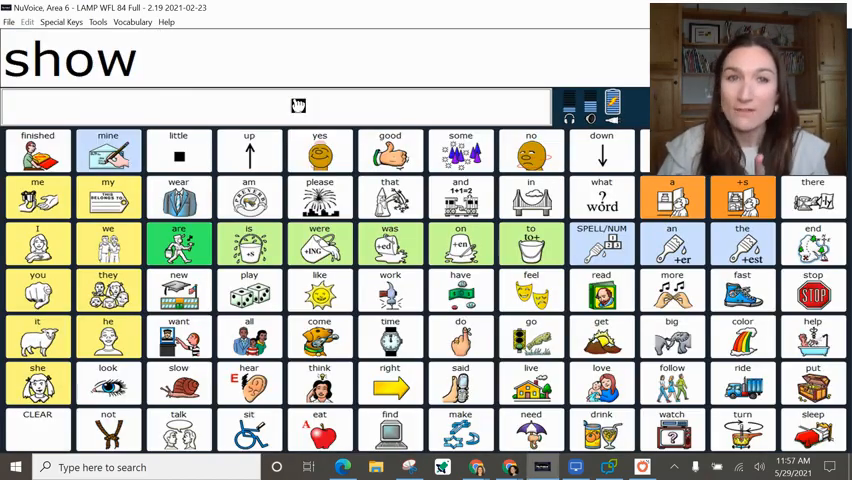
Start Write with Icons from the Vocabulary menu, accept its settings, and return to the browser
click(132, 20)
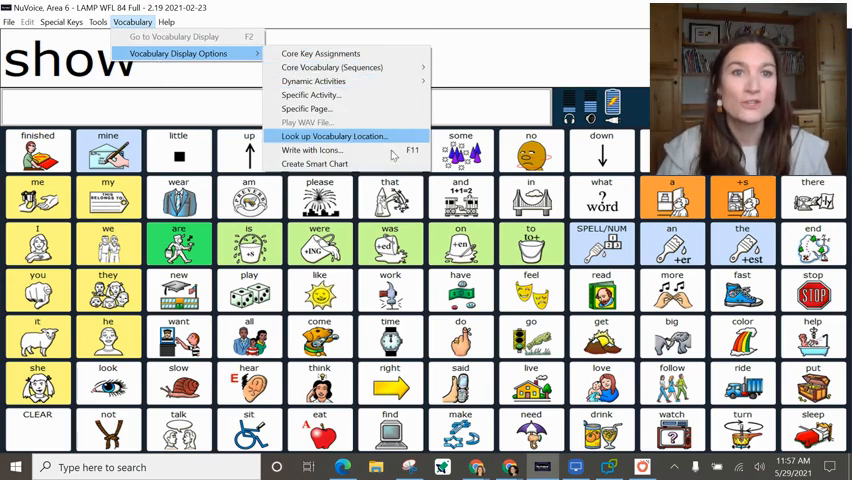
click(310, 150)
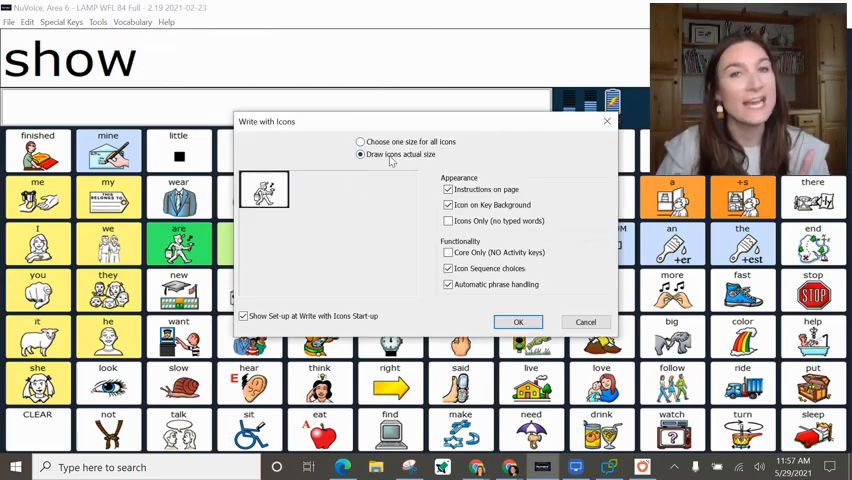
click(518, 322)
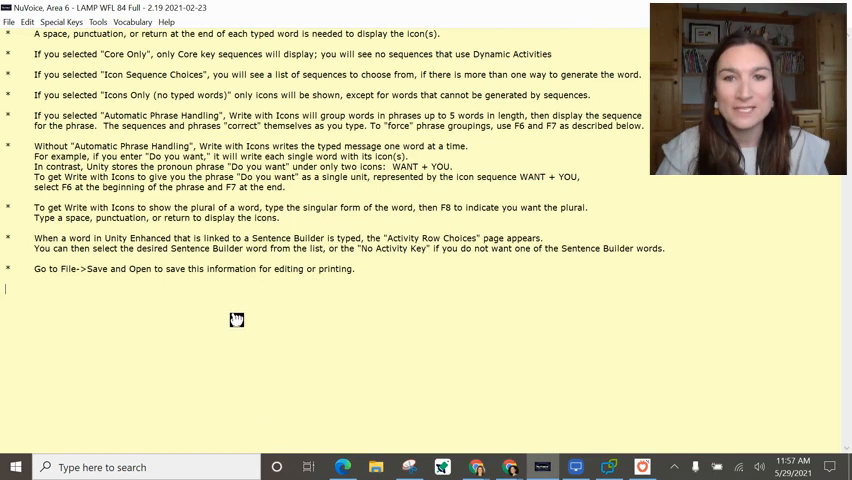
text(go)
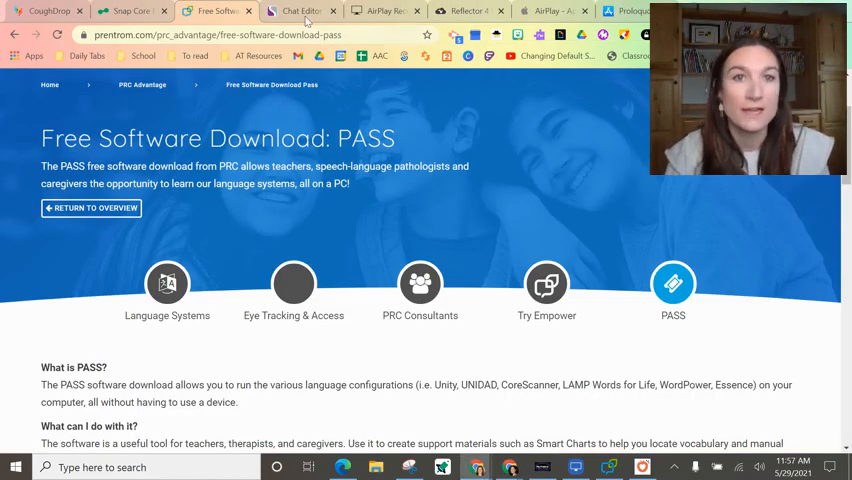
Review Saltillo's Chat Editor Windows downloads list, then move to the LonelyScreen site
click(296, 12)
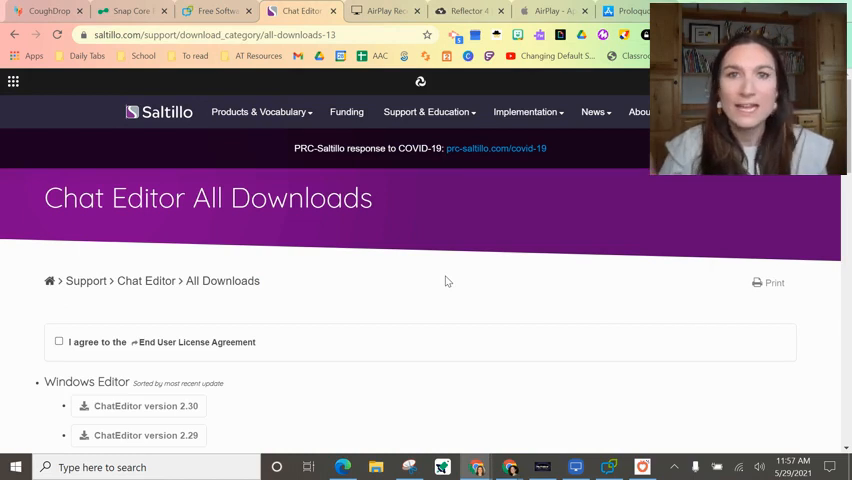
mouse_move(458, 320)
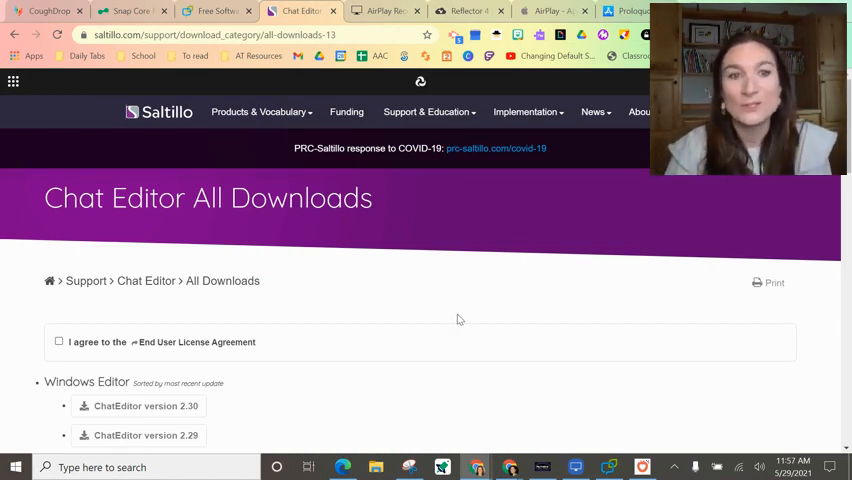
mouse_move(444, 294)
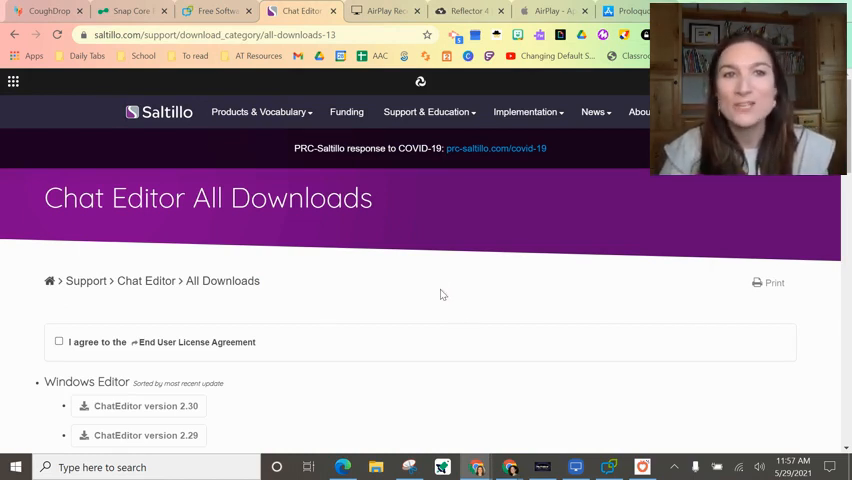
scroll(down, 3)
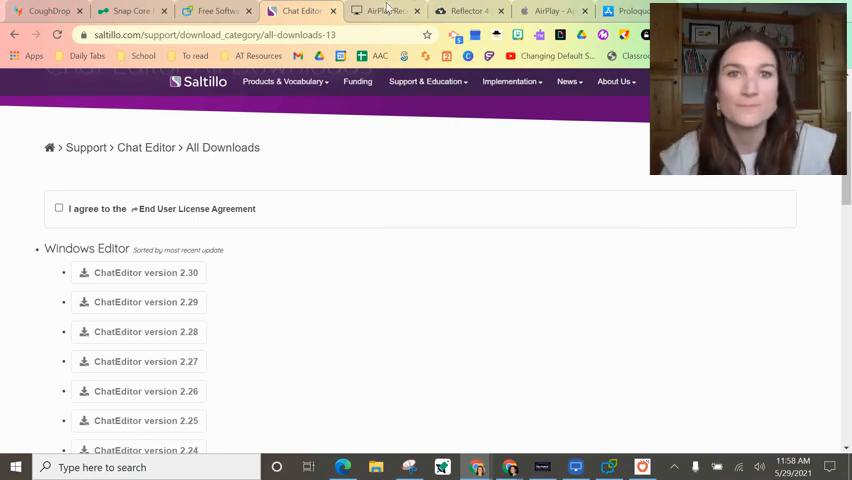
click(384, 12)
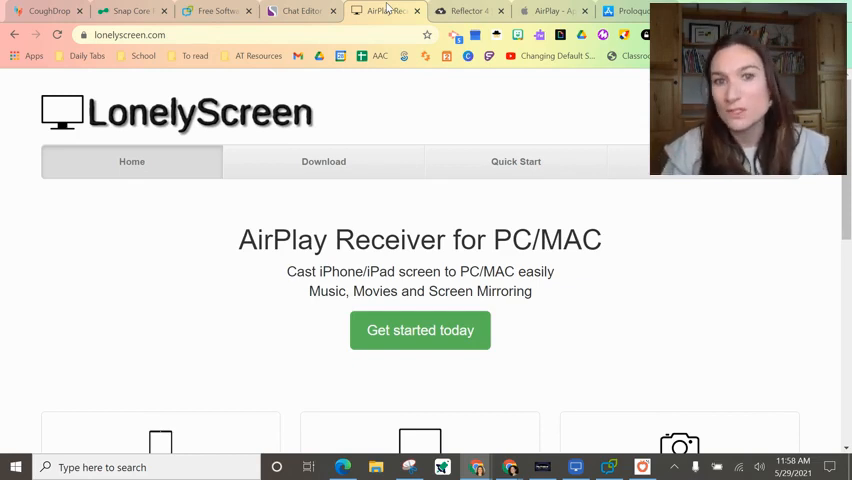
mouse_move(520, 388)
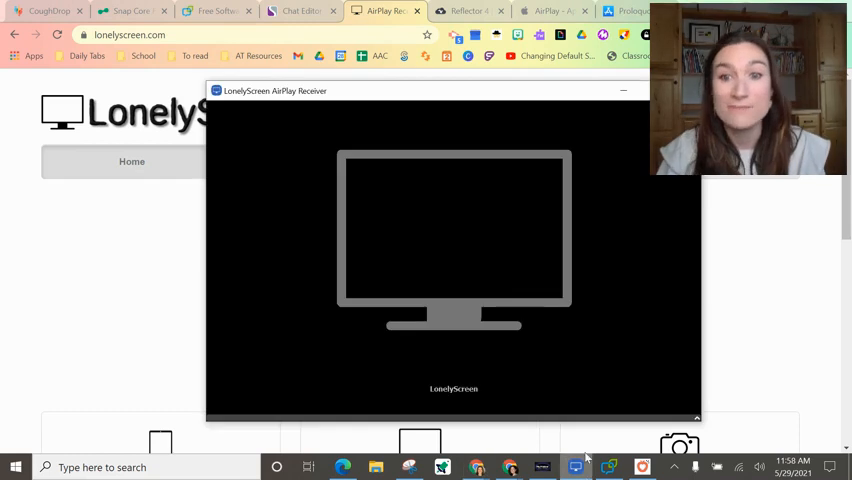
mouse_move(362, 376)
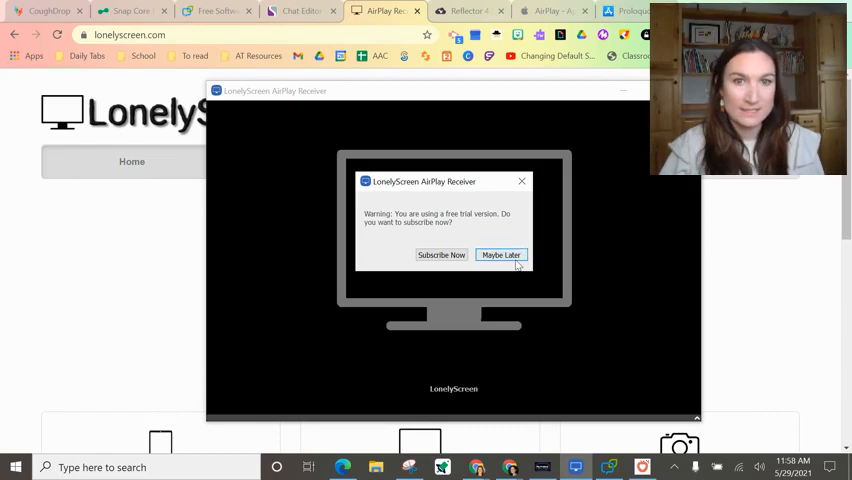
Dismiss the trial prompt, show the mirrored iPad's Little Words page, then the Proloquo2Go App Store page
click(500, 256)
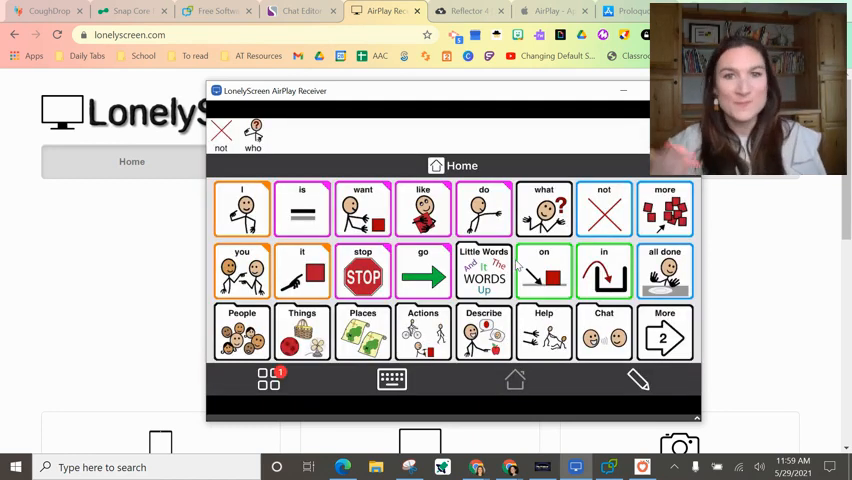
click(484, 272)
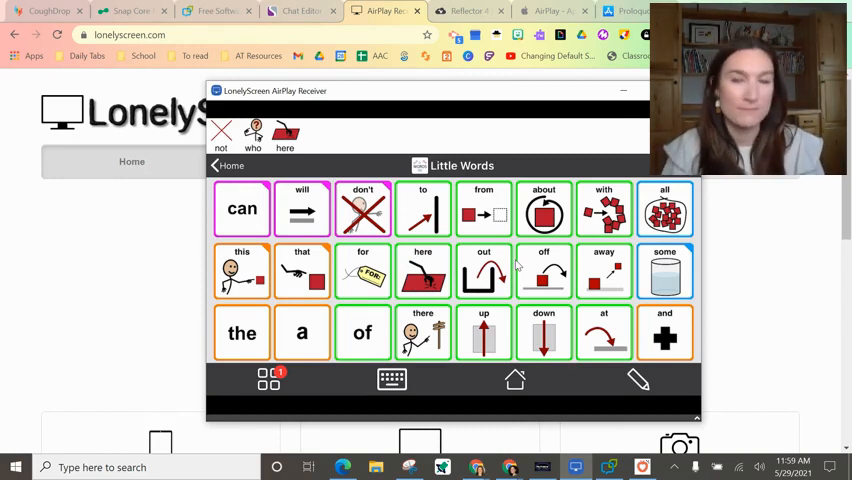
mouse_move(200, 200)
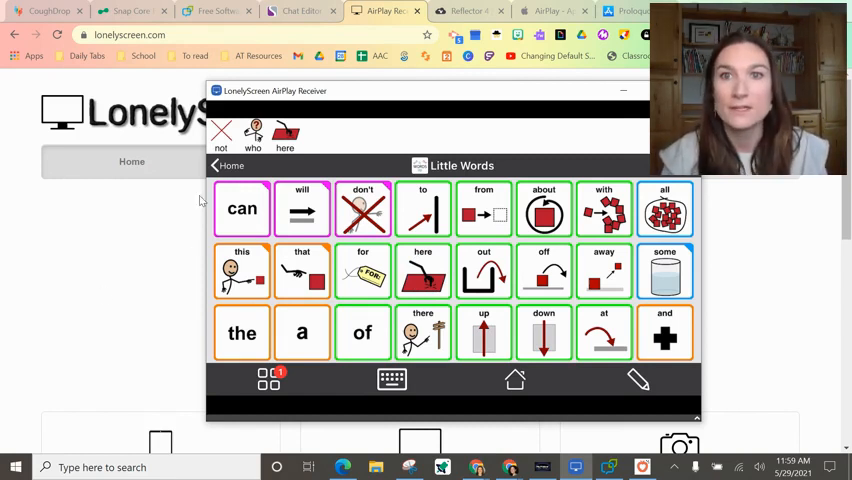
click(468, 12)
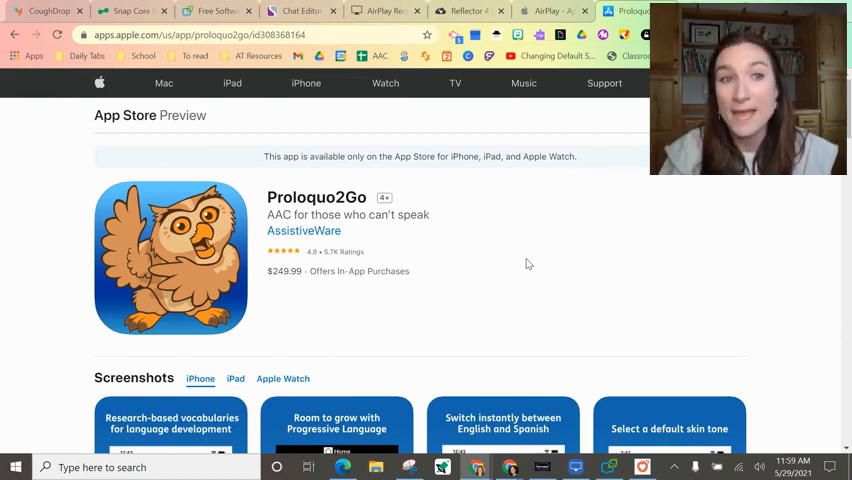
mouse_move(438, 230)
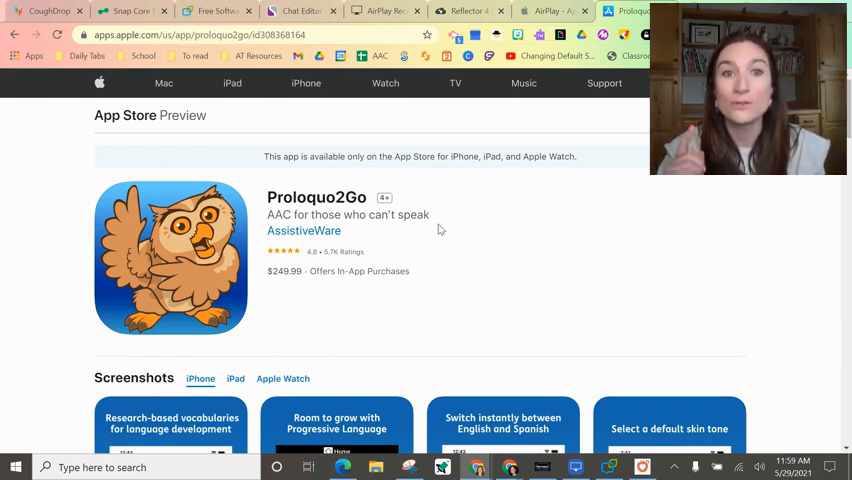
mouse_move(252, 390)
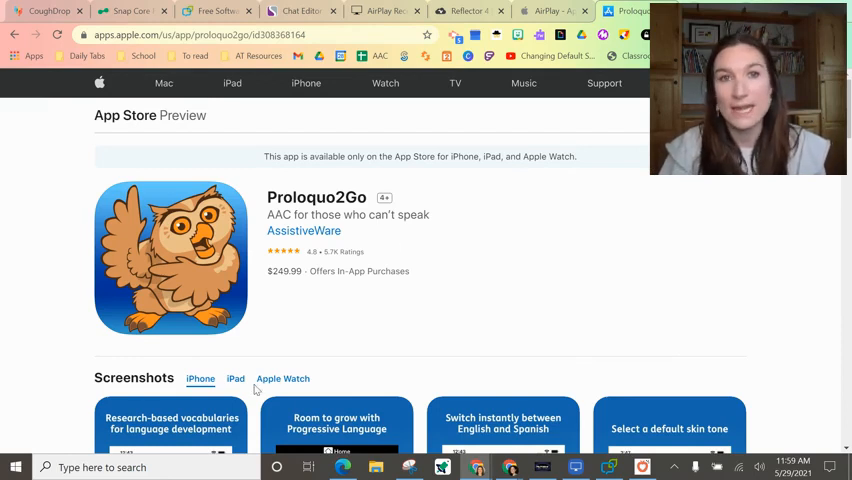